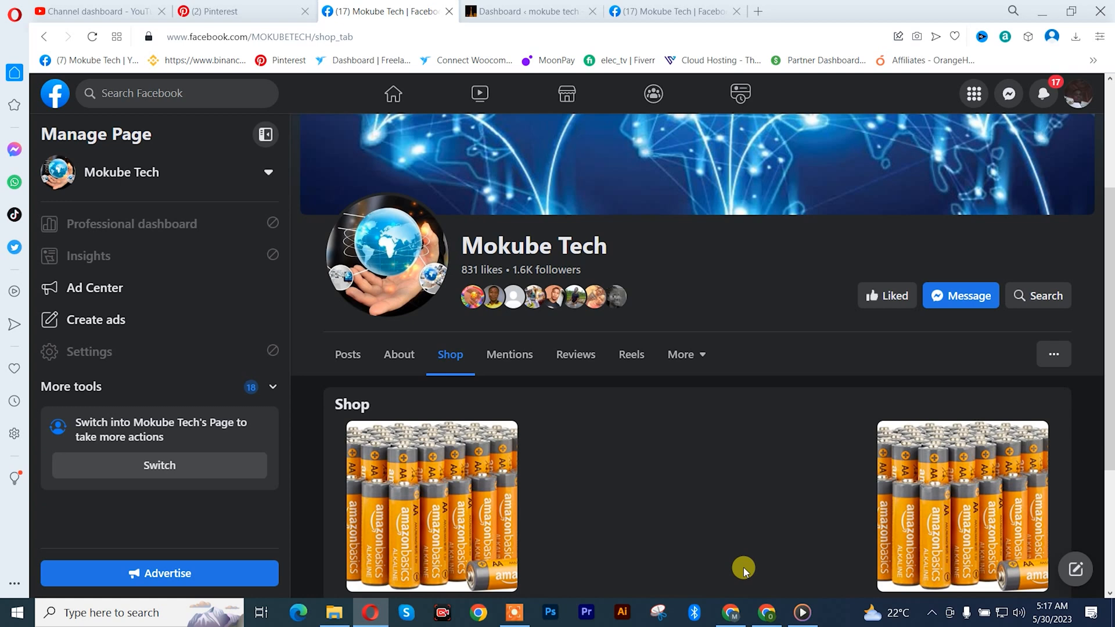
pyautogui.moveTo(747, 490)
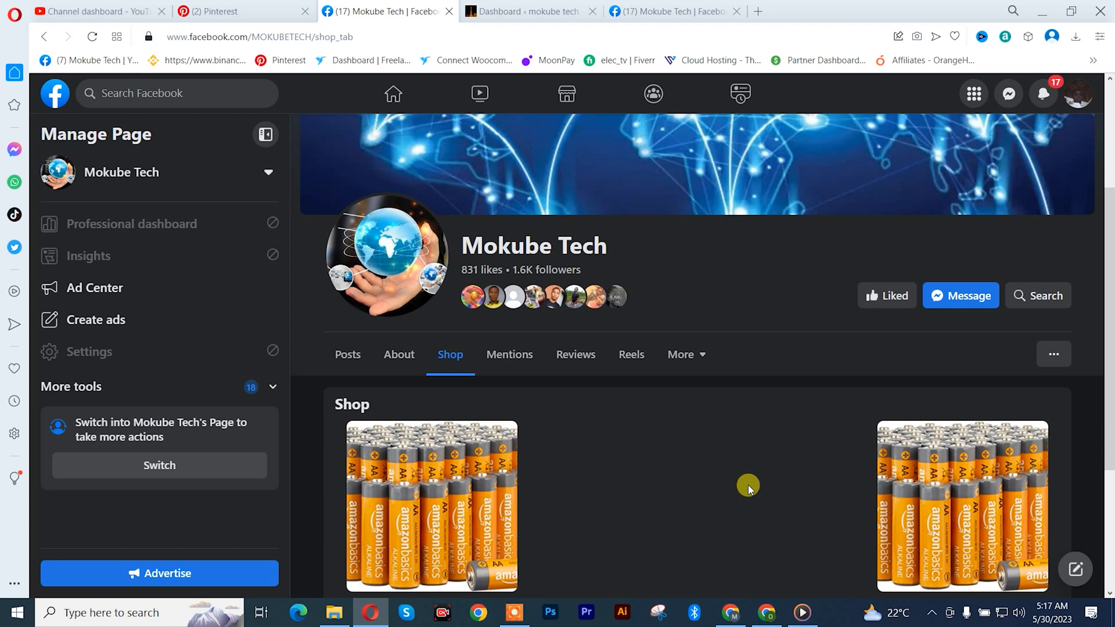
pyautogui.moveTo(729, 455)
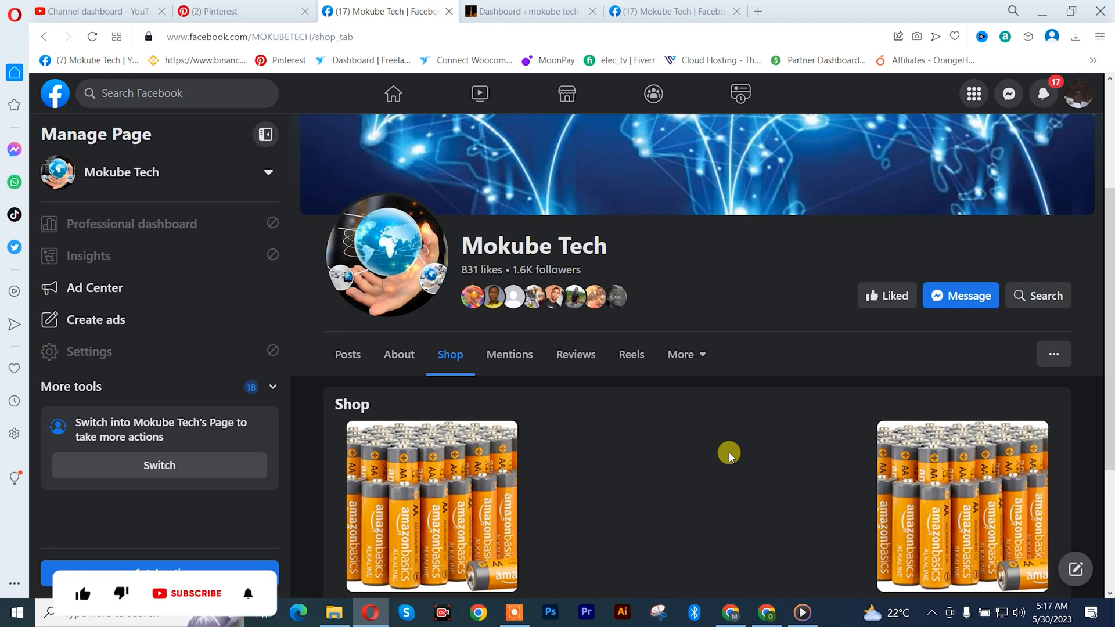
pyautogui.moveTo(1008, 338)
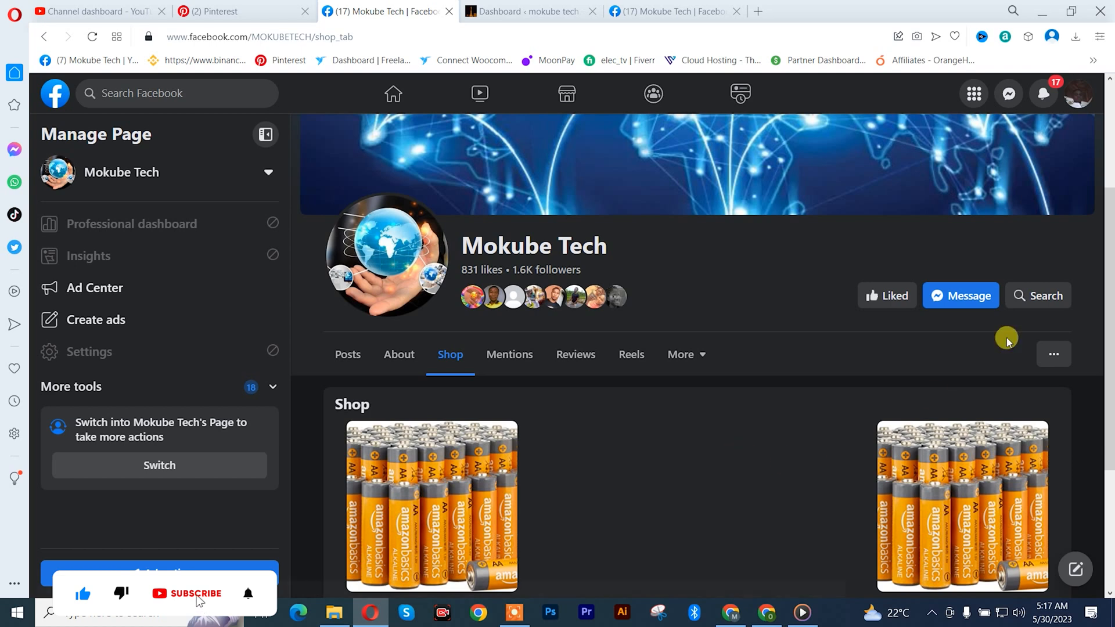
# Step: Switch to acting as the business page and reach the Shop section's management menu
pyautogui.click(1076, 93)
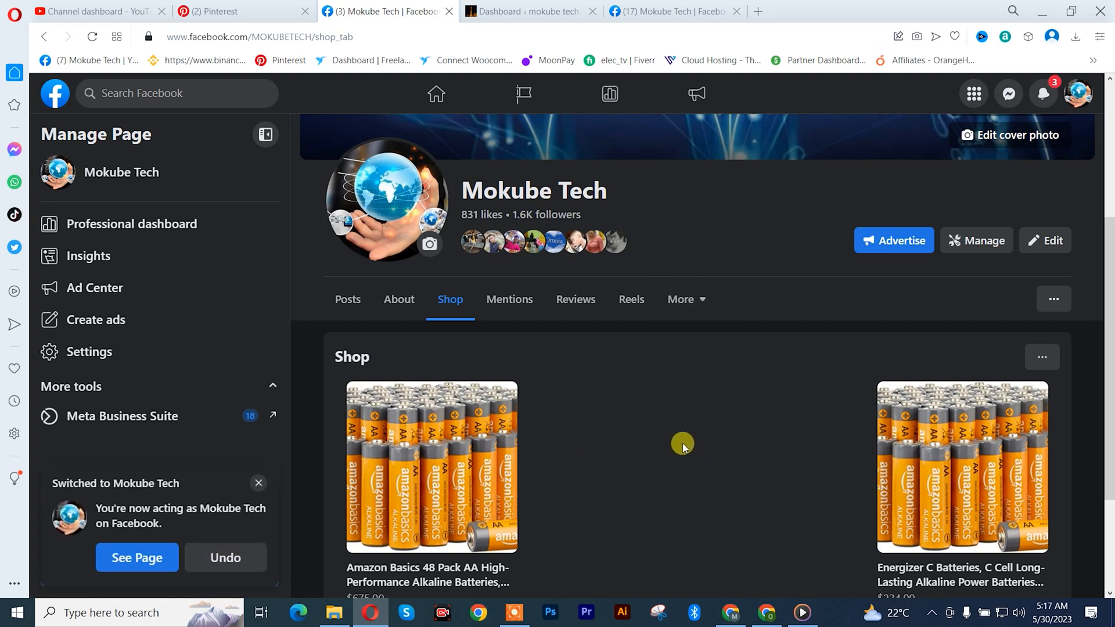
pyautogui.scroll(-3)
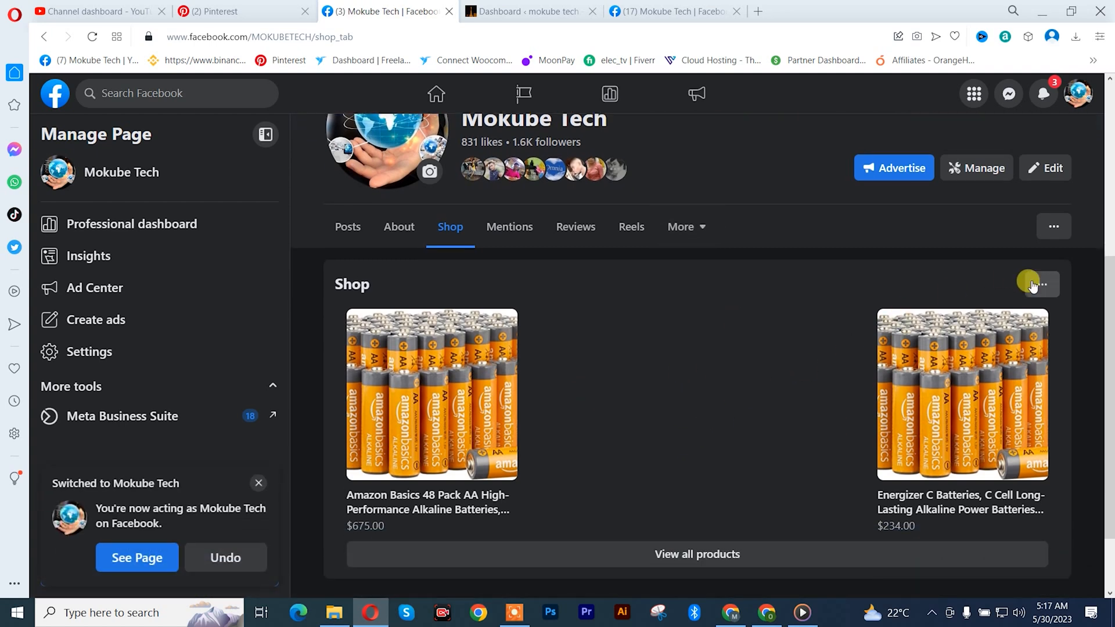
pyautogui.click(1041, 285)
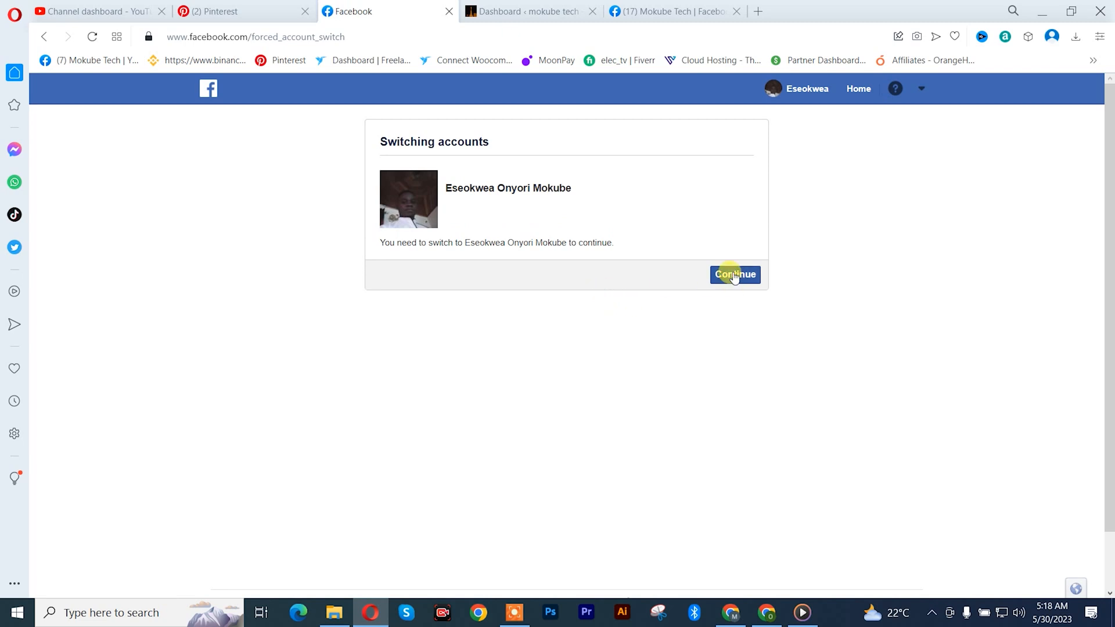
# Step: Confirm the account switch into Commerce Manager and expand the Catalog sidebar section
pyautogui.click(735, 274)
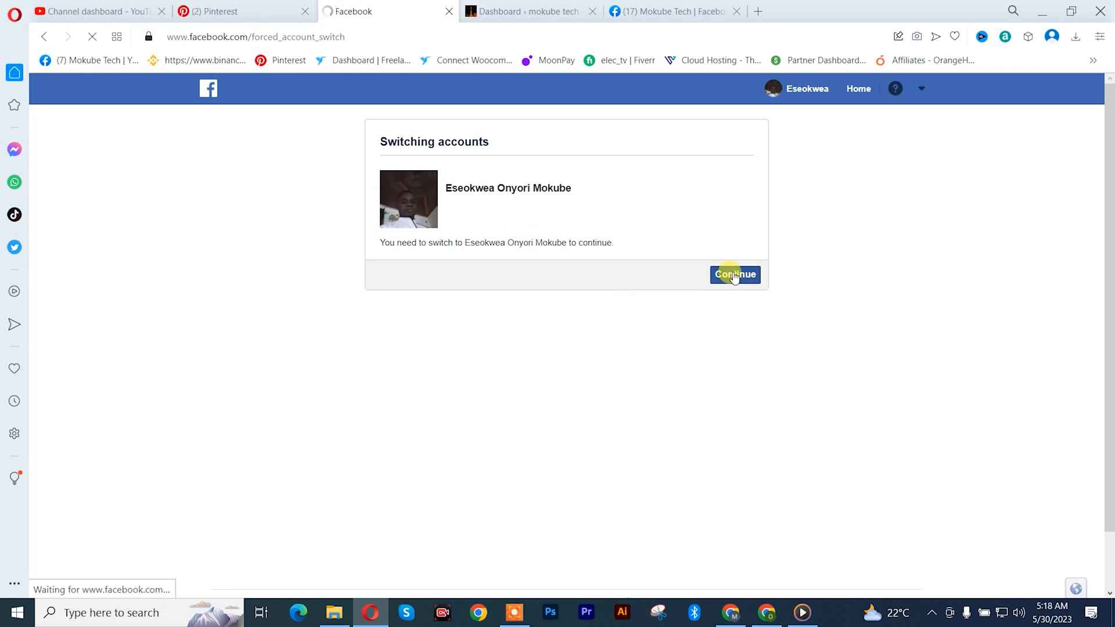
pyautogui.click(734, 274)
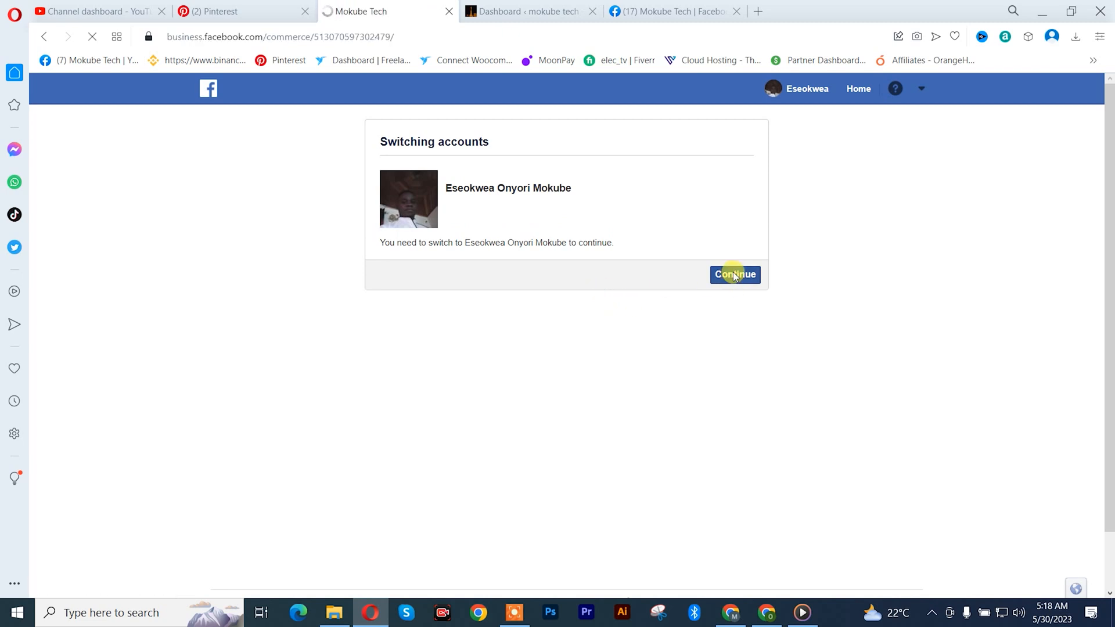
pyautogui.click(735, 275)
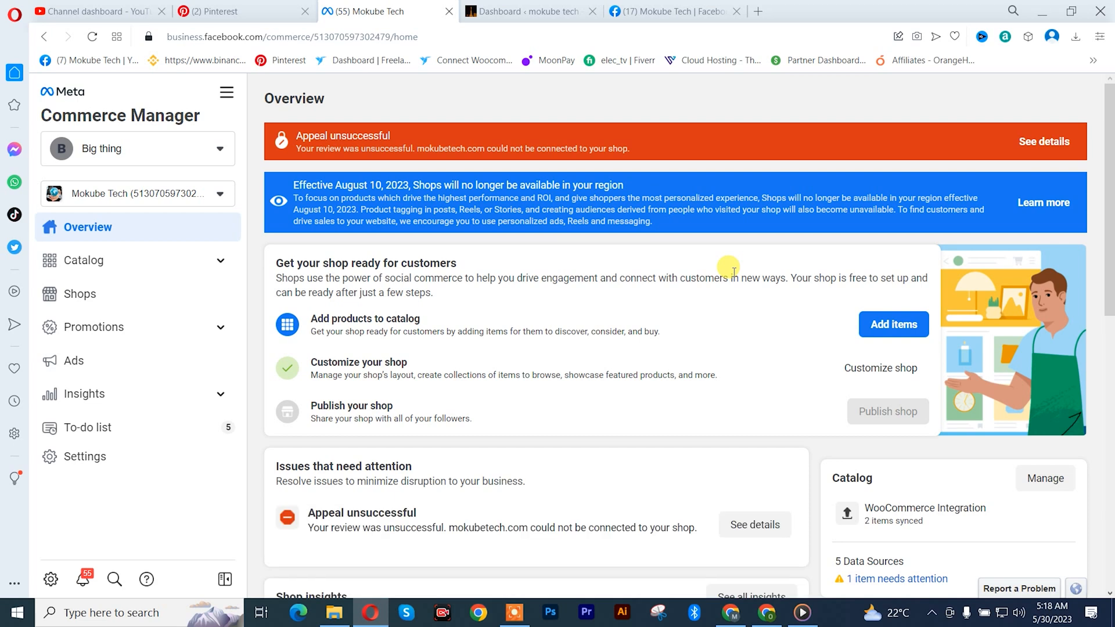
pyautogui.moveTo(686, 244)
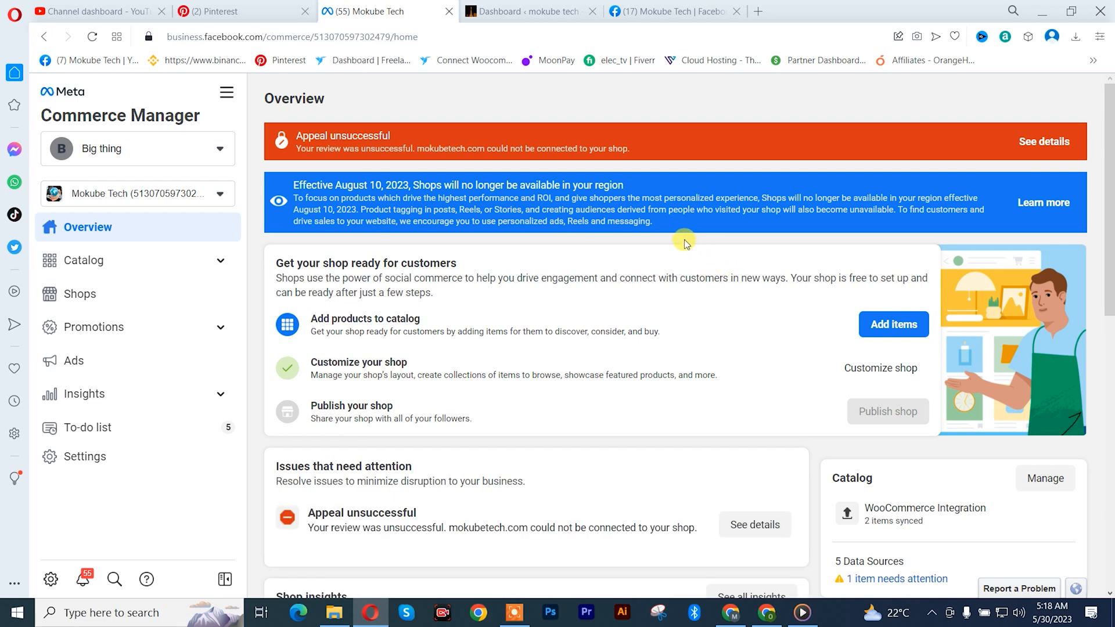
pyautogui.moveTo(319, 257)
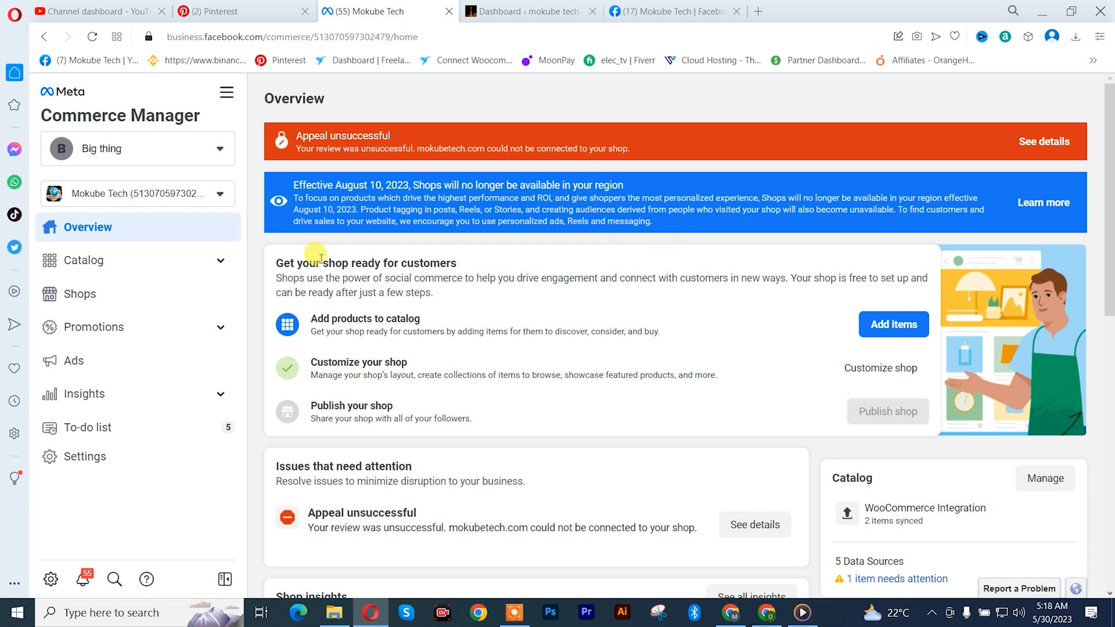
pyautogui.click(83, 260)
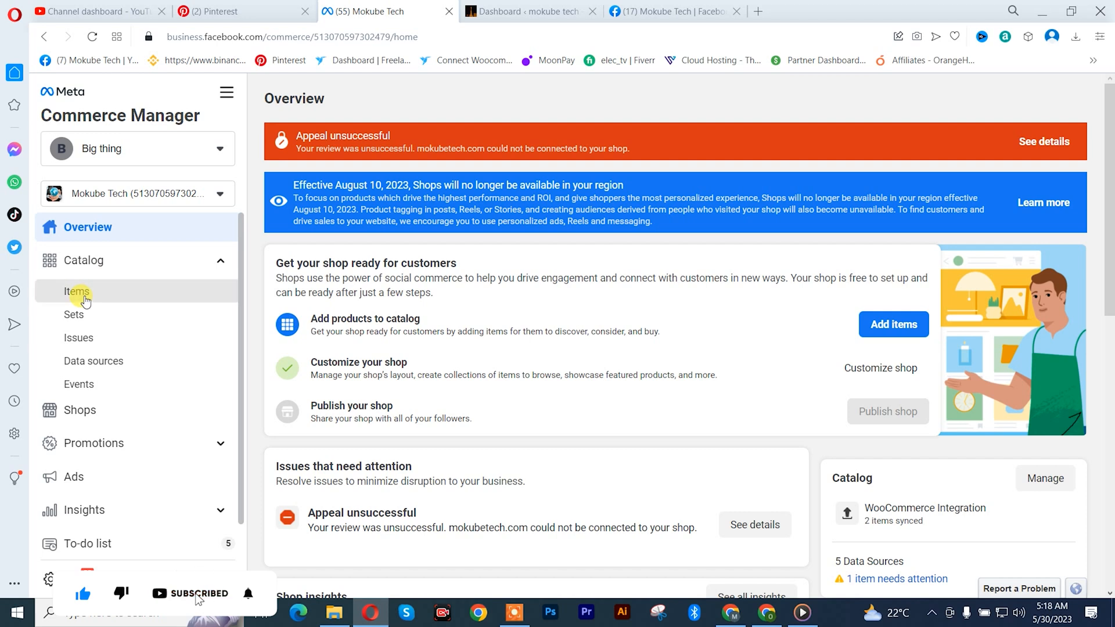
# Step: Select the Amazon Basics and Energizer catalog items, find Delete disabled for feed items, and go to WordPress
pyautogui.click(77, 292)
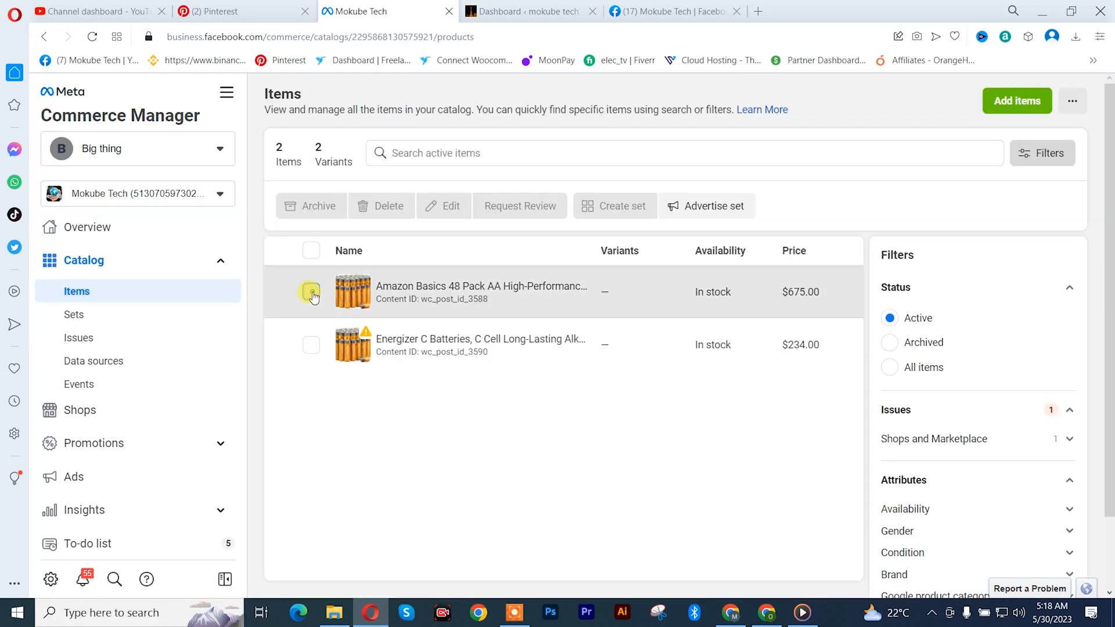
pyautogui.click(311, 291)
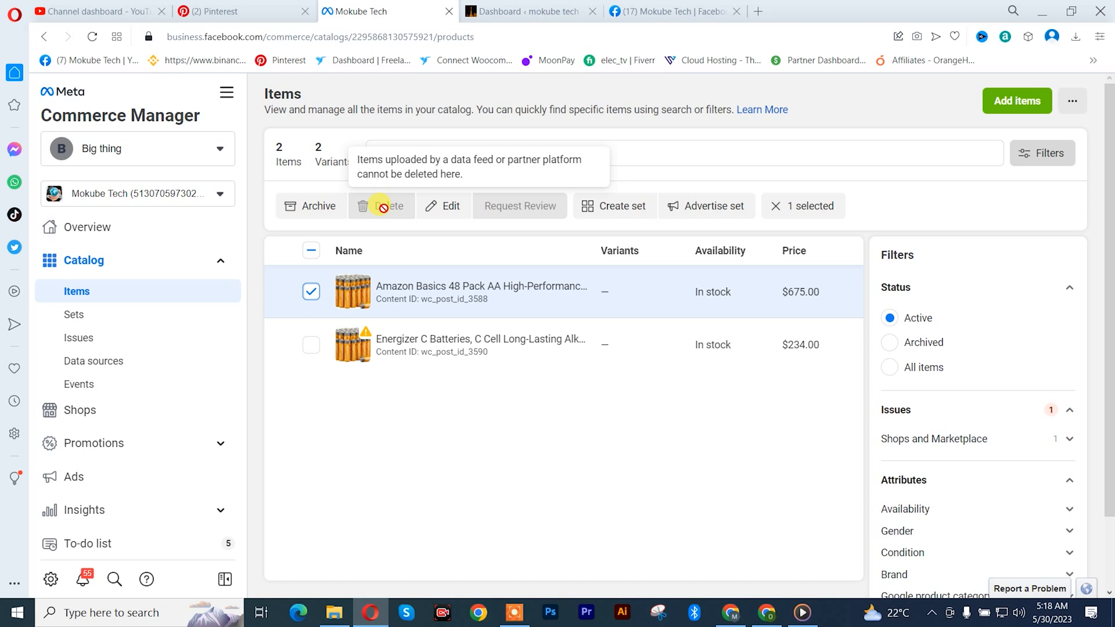
pyautogui.click(311, 346)
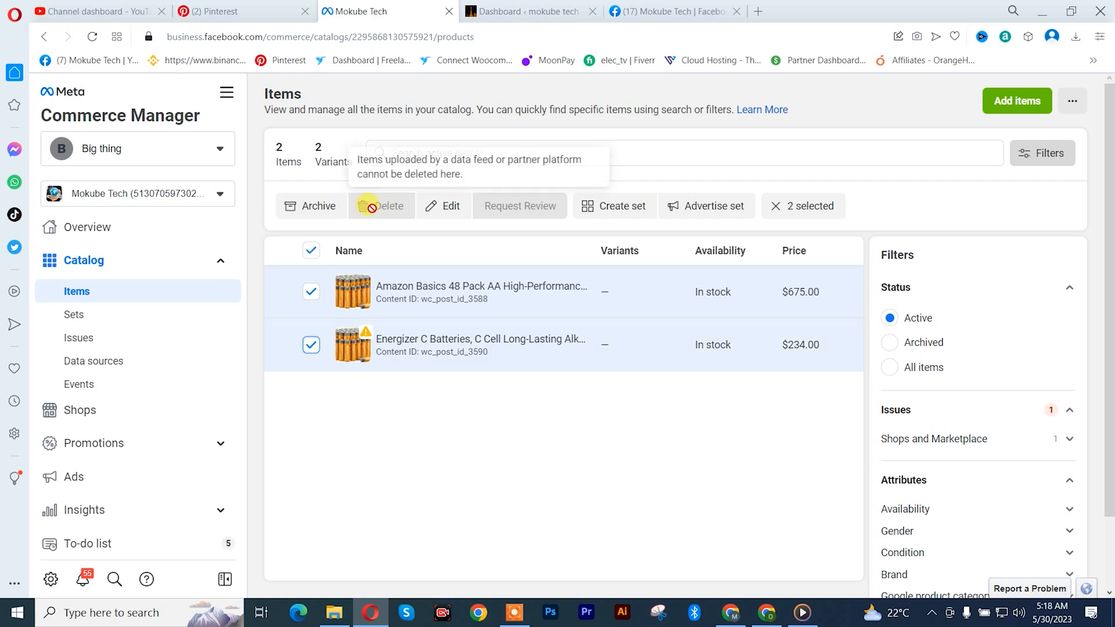
pyautogui.click(311, 291)
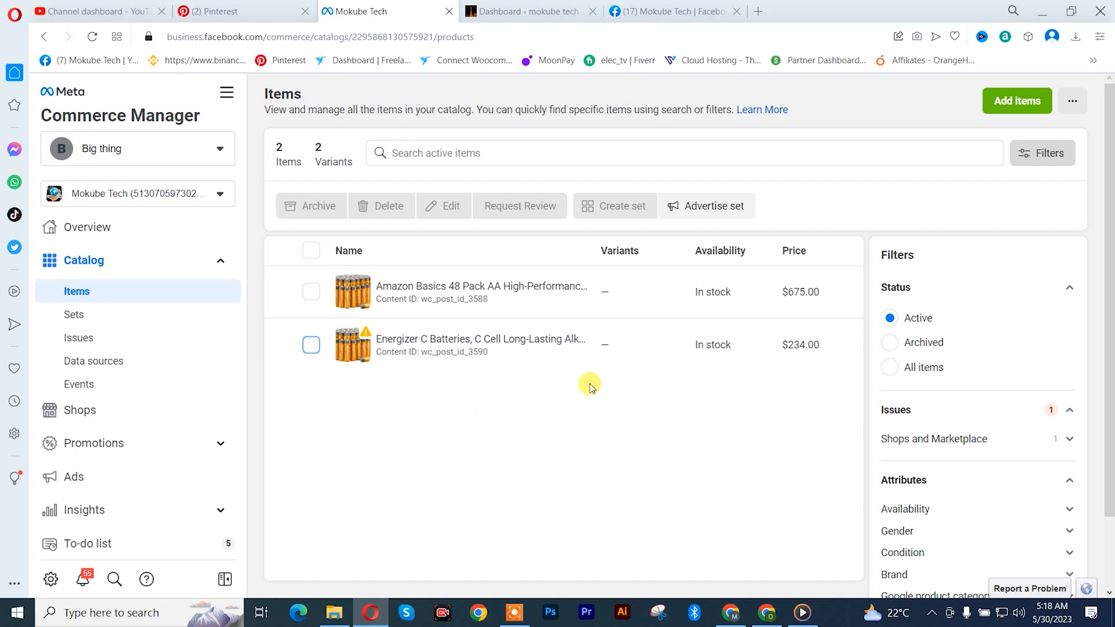
pyautogui.moveTo(592, 359)
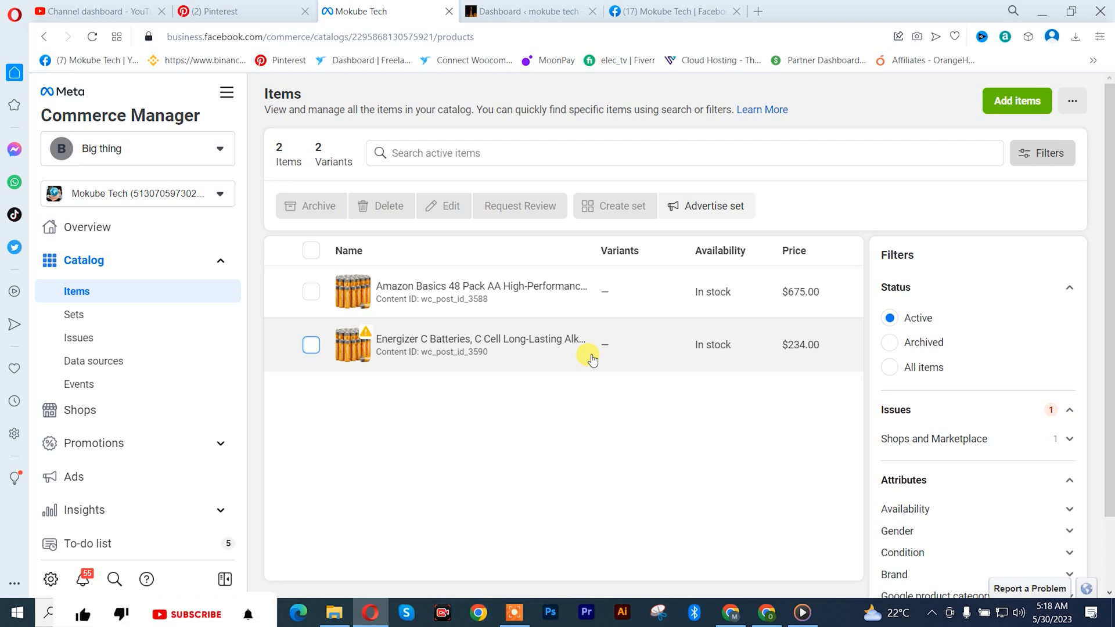
pyautogui.click(527, 10)
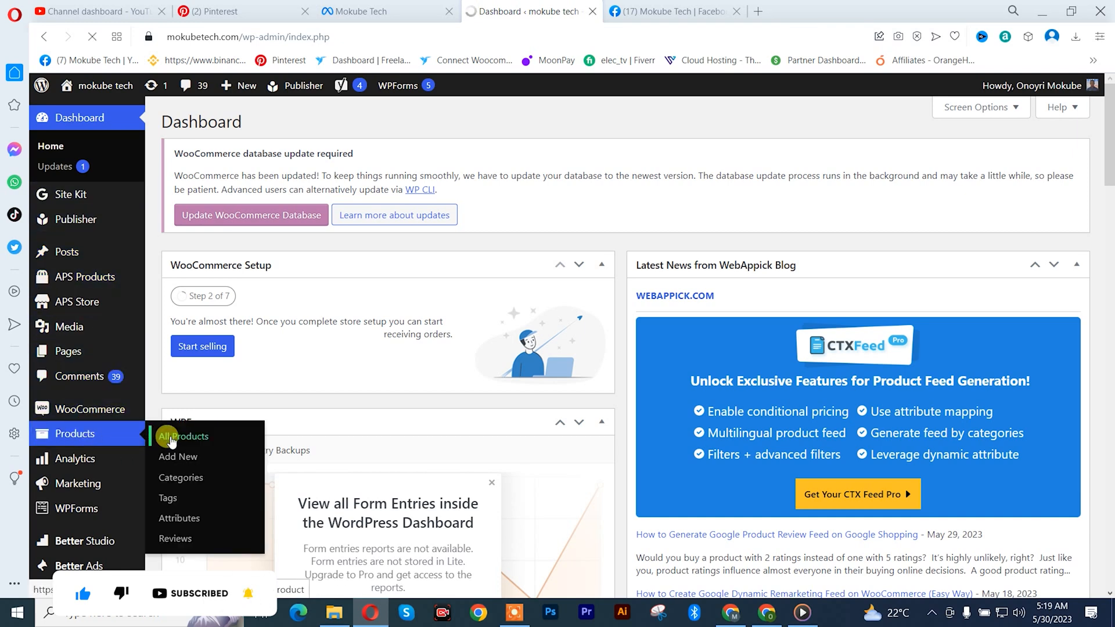
# Step: Trash the Amazon Basics 48 Pack AA batteries product in WooCommerce and return to Commerce Manager
pyautogui.click(182, 435)
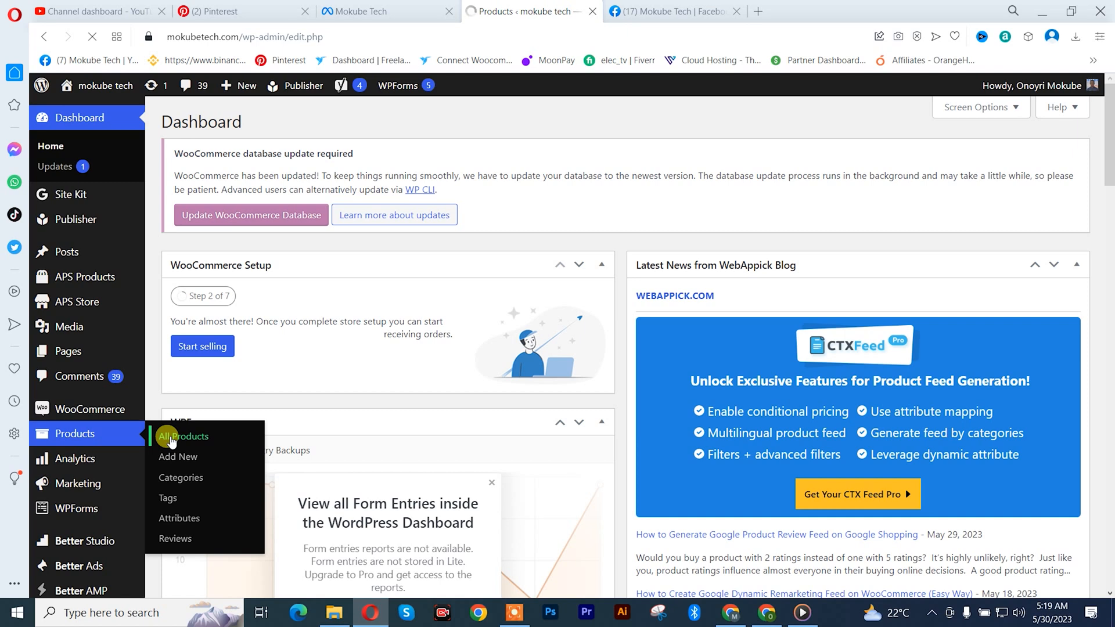
pyautogui.click(183, 436)
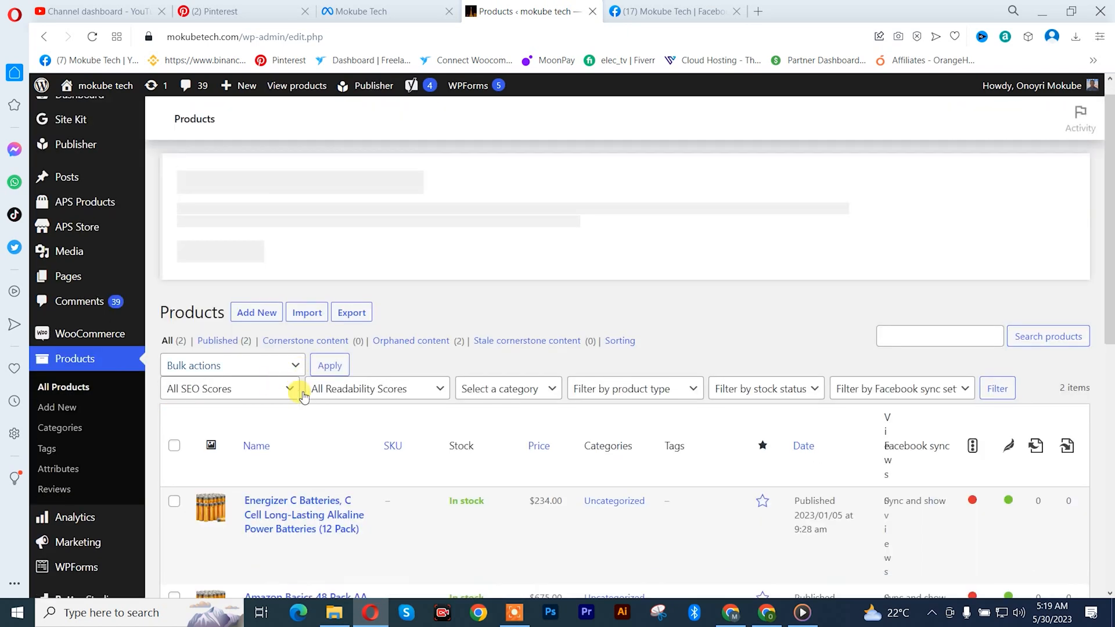
pyautogui.scroll(-3)
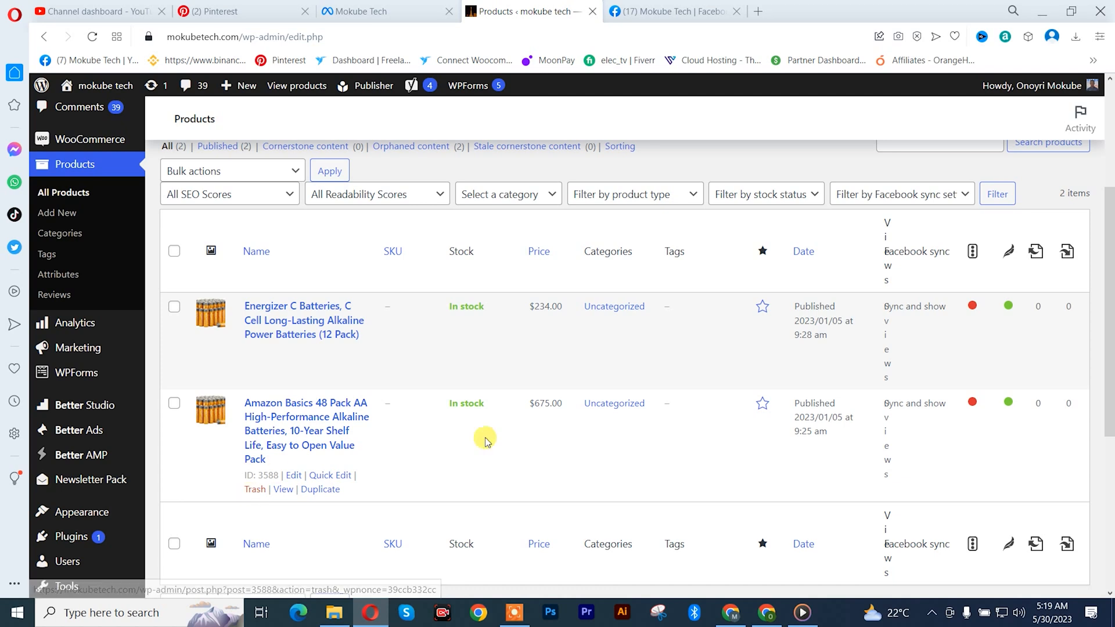
pyautogui.moveTo(544, 403)
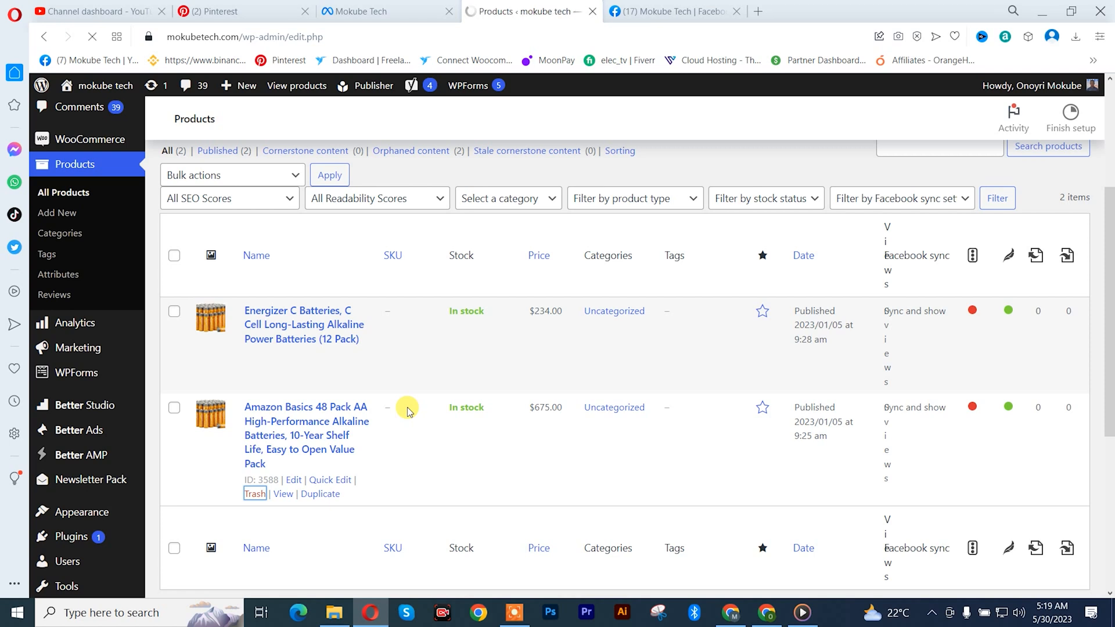
pyautogui.click(254, 494)
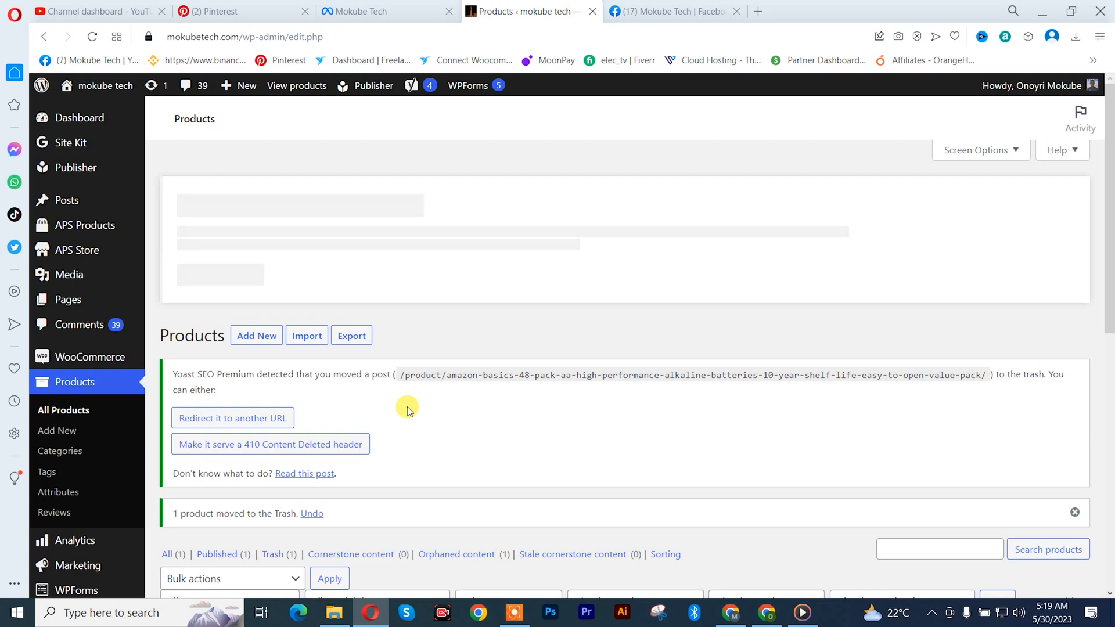
pyautogui.click(356, 11)
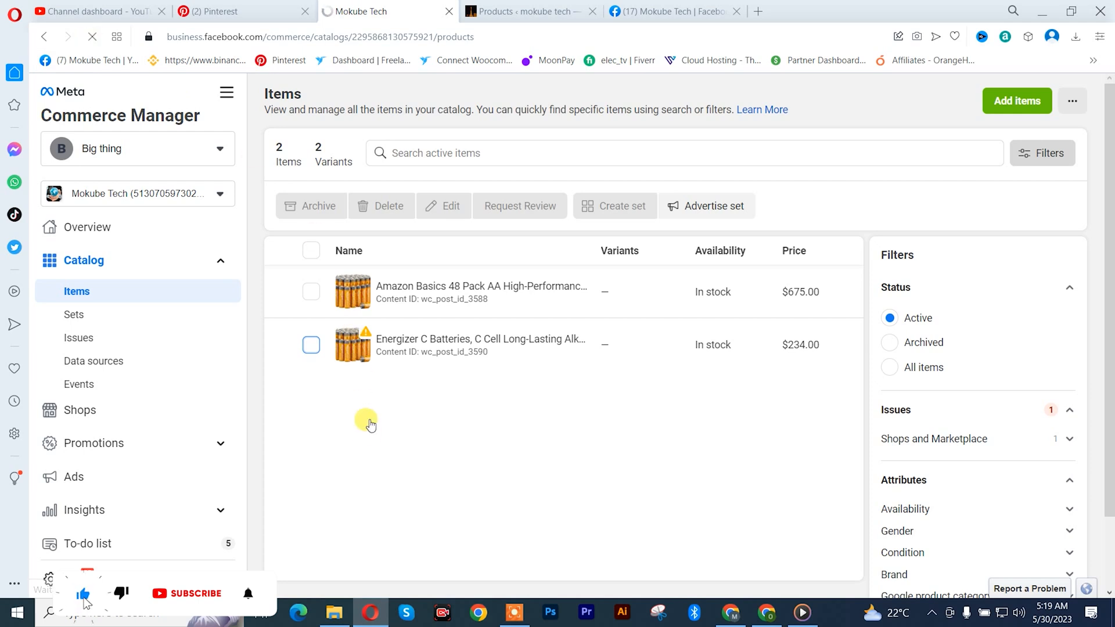
# Step: Reload the catalog to confirm only Energizer C Batteries remains, then return to WordPress
pyautogui.click(92, 36)
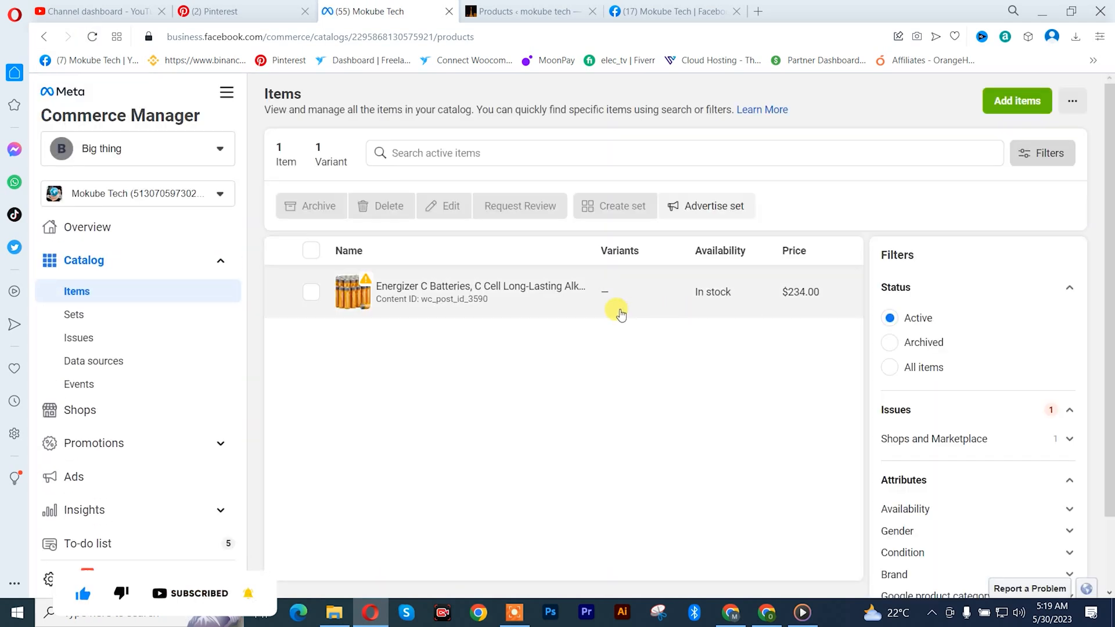
pyautogui.moveTo(402, 317)
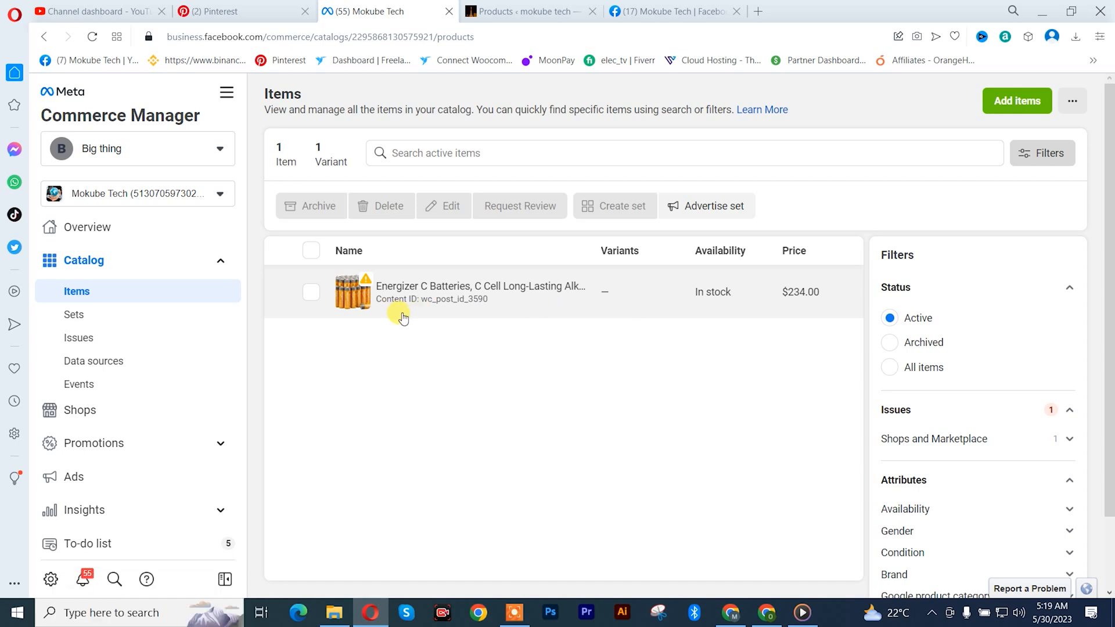
pyautogui.click(527, 10)
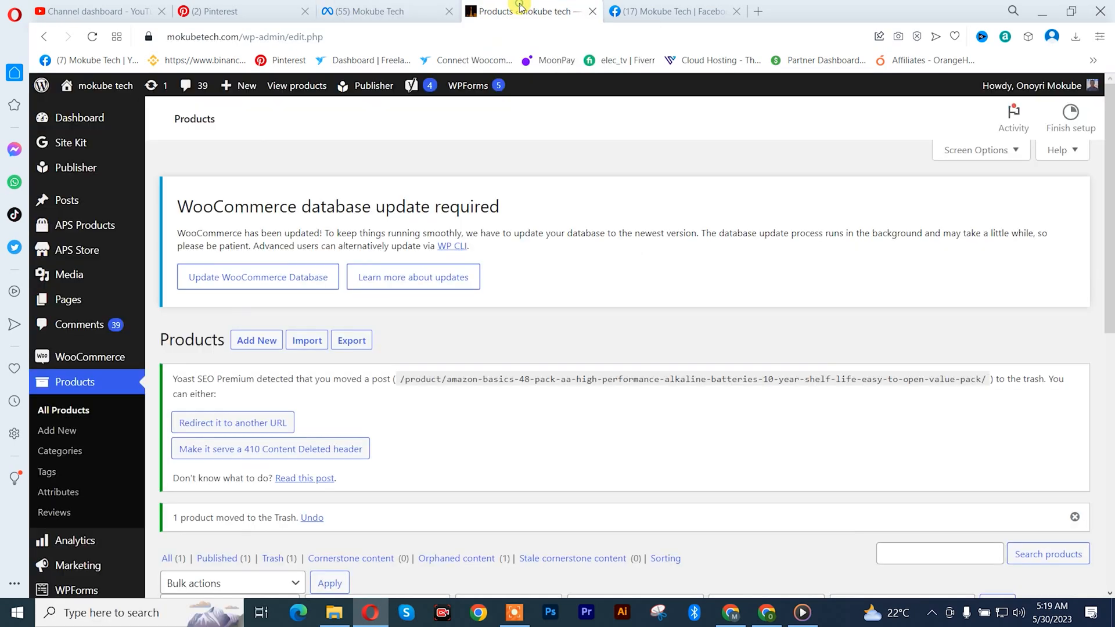
# Step: Trash the Energizer C Batteries product in WooCommerce and return to Commerce Manager
pyautogui.scroll(-3)
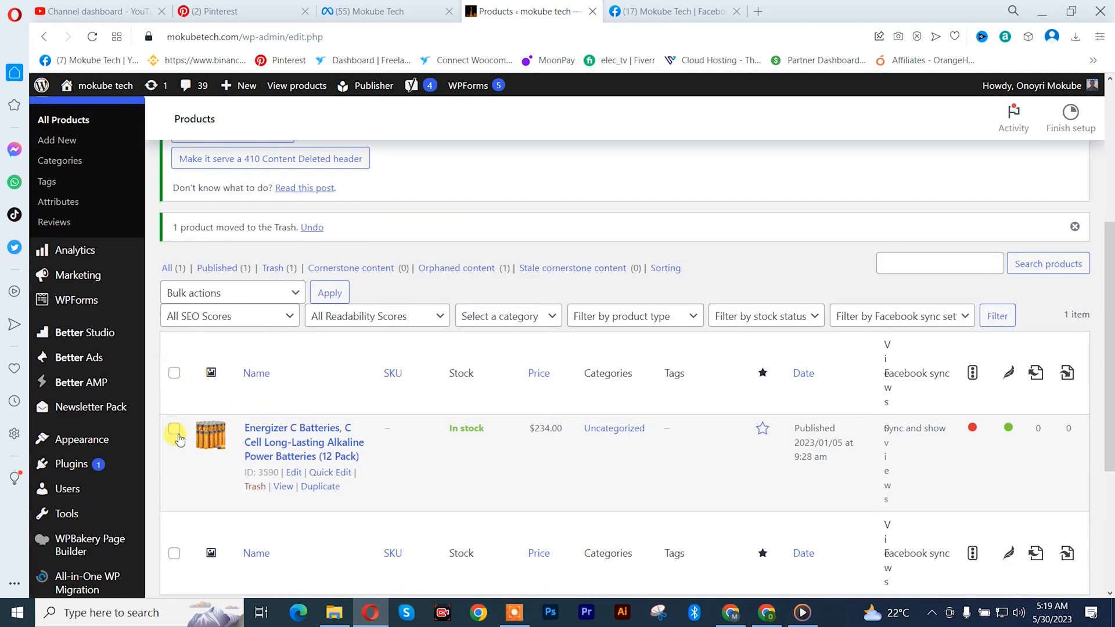
pyautogui.click(255, 487)
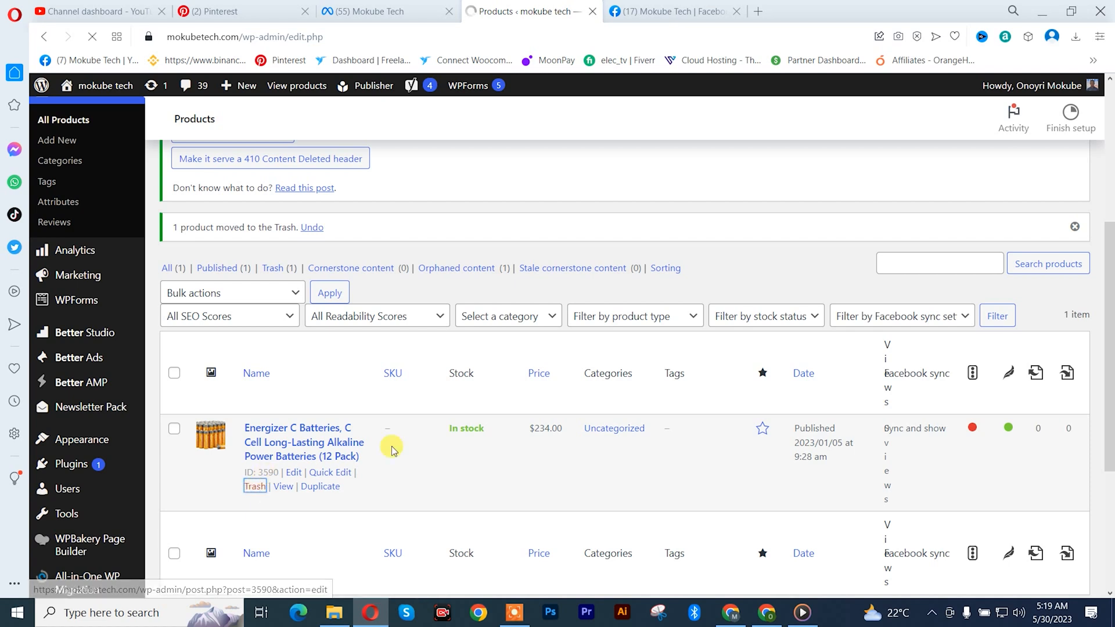
pyautogui.moveTo(502, 337)
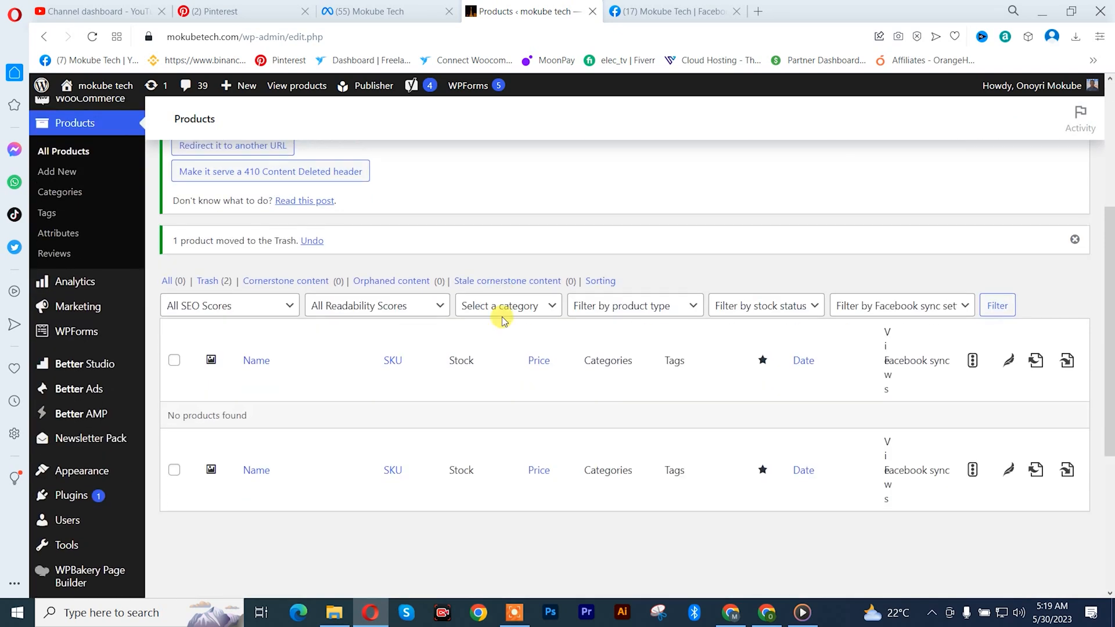
pyautogui.click(364, 11)
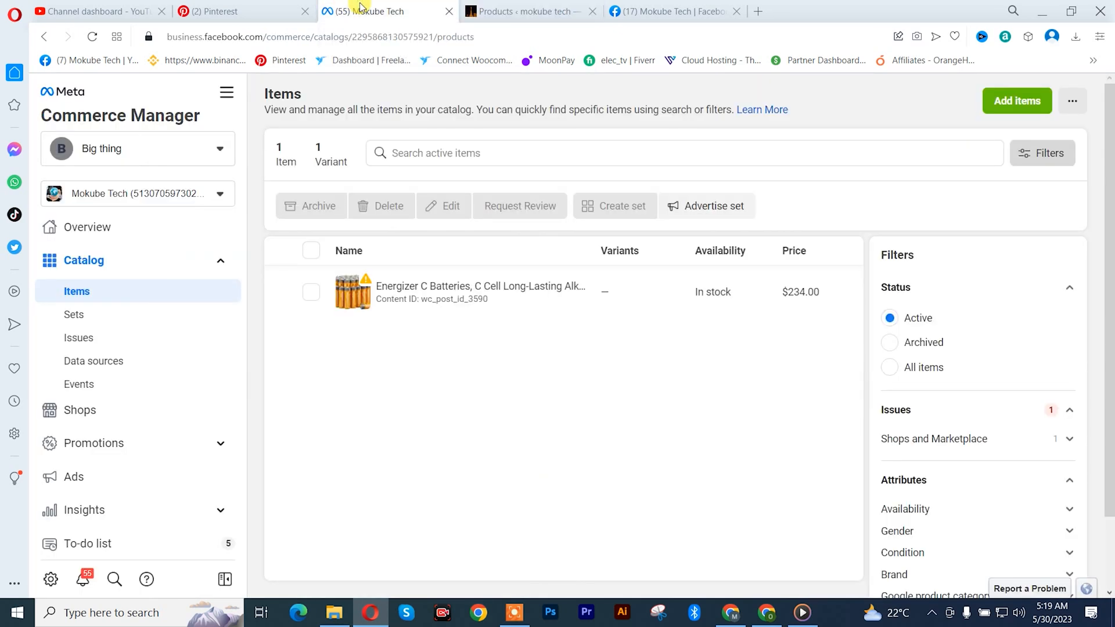
pyautogui.moveTo(95, 58)
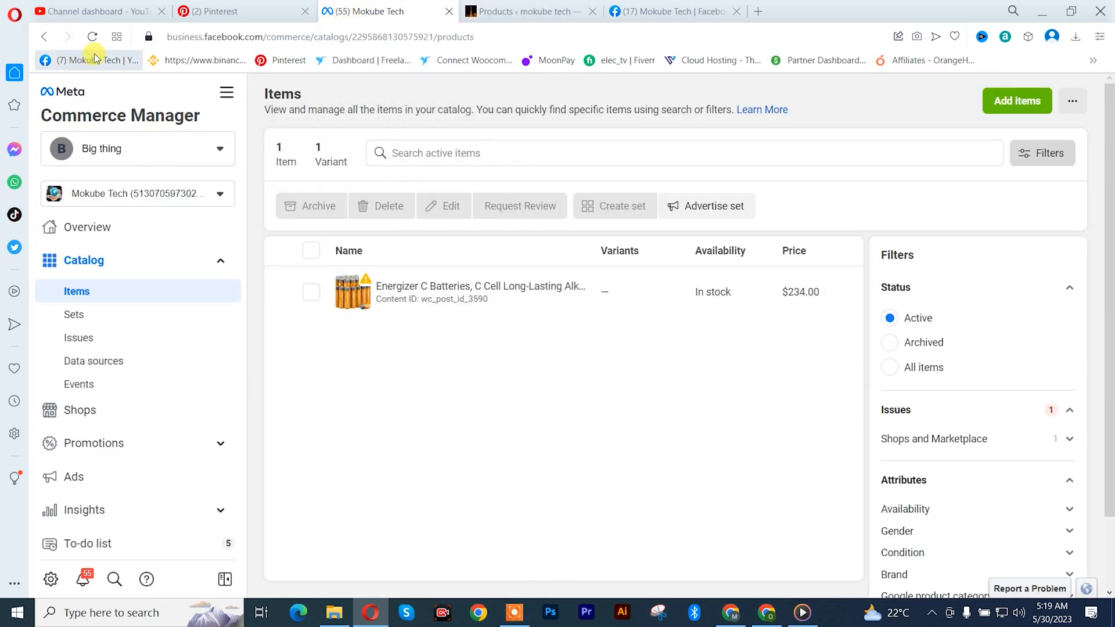
# Step: Reload the catalog to confirm it is empty, then return to the Mokube Tech Facebook page
pyautogui.click(91, 36)
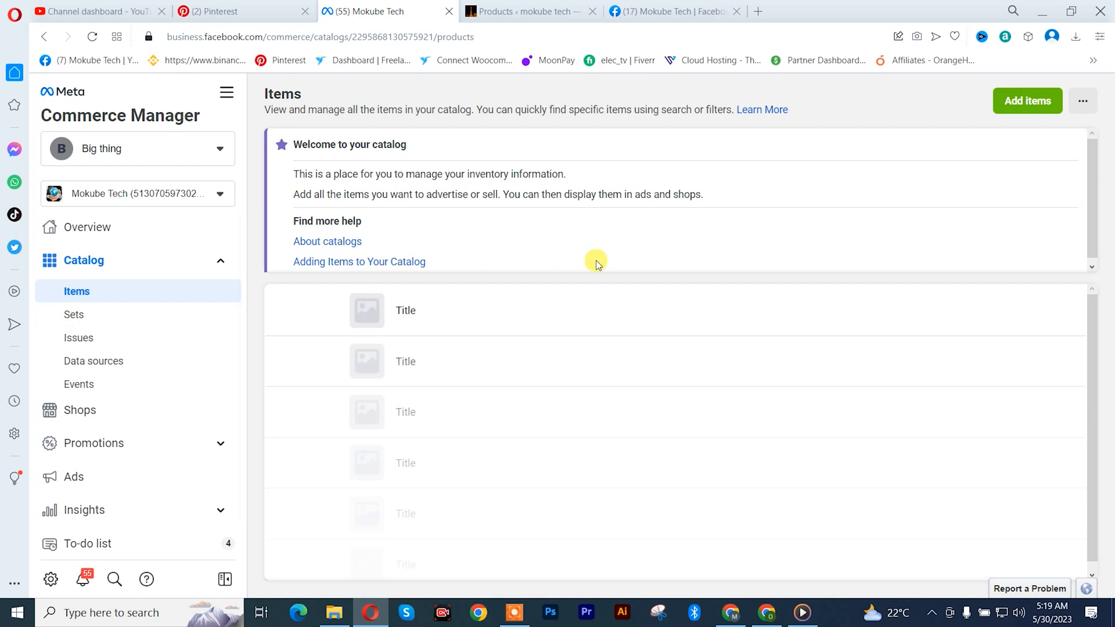
pyautogui.moveTo(652, 255)
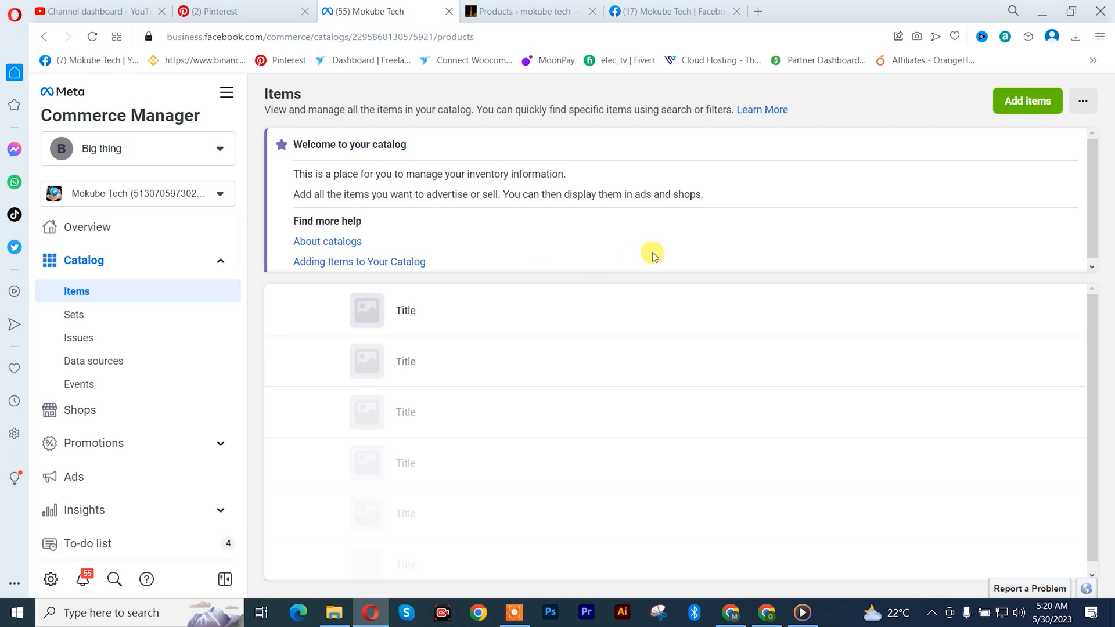
pyautogui.click(673, 12)
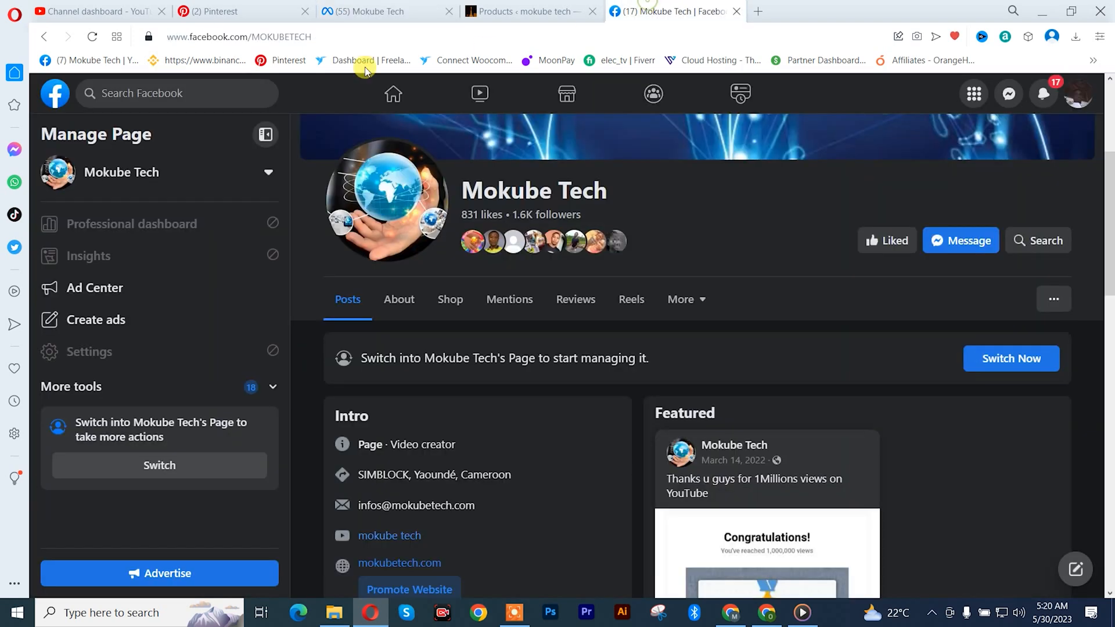
# Step: View the Mokube Tech page's Shop tab showing no product listings
pyautogui.click(450, 298)
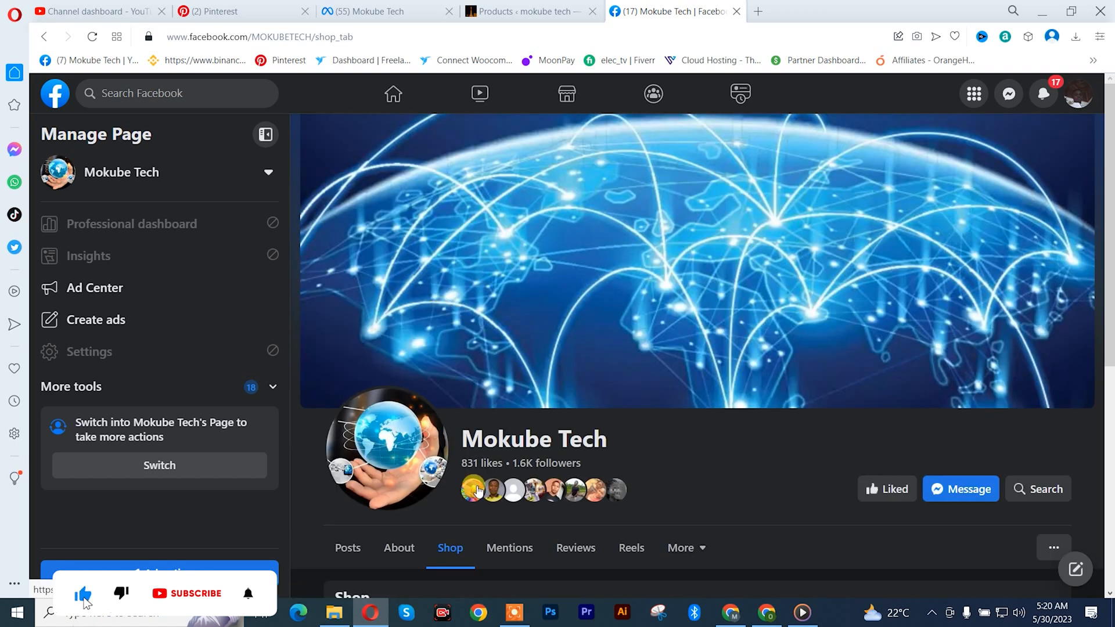
pyautogui.scroll(-3)
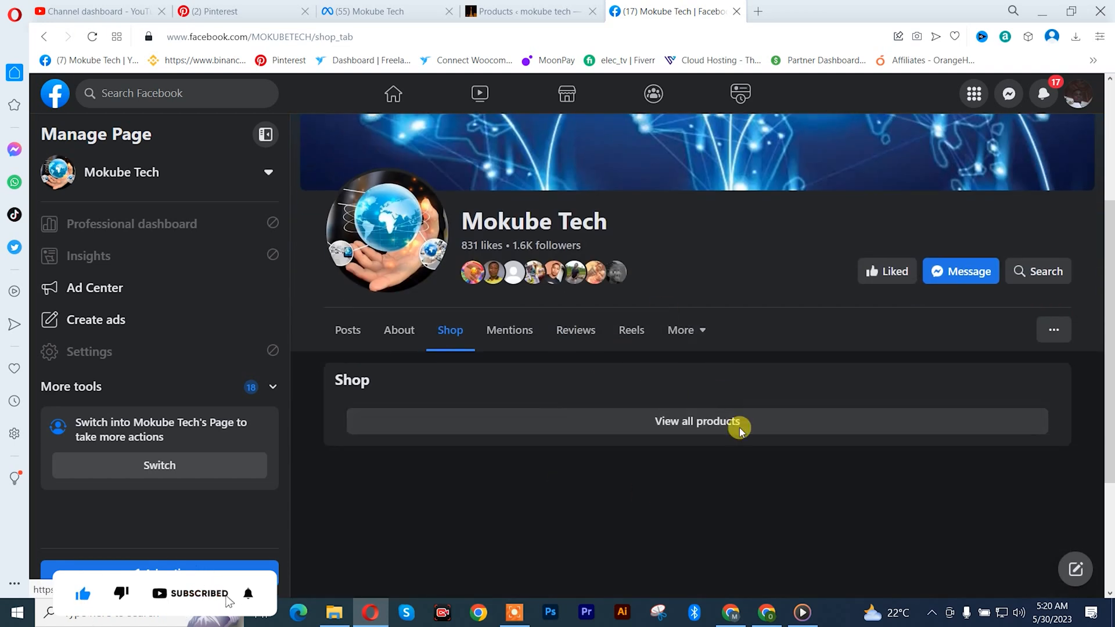
pyautogui.moveTo(710, 375)
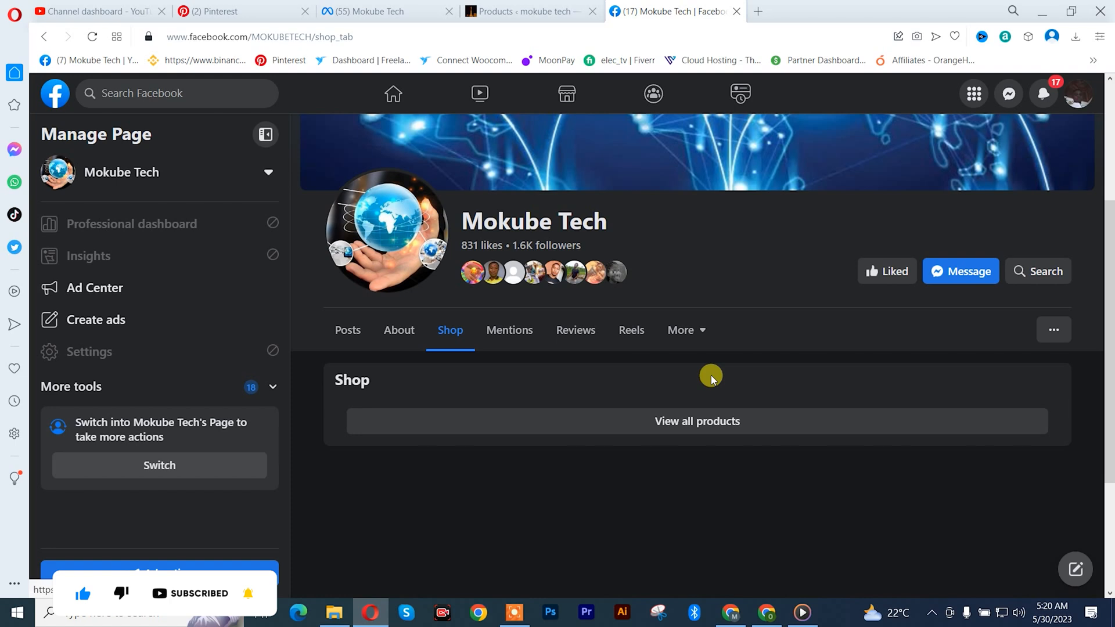